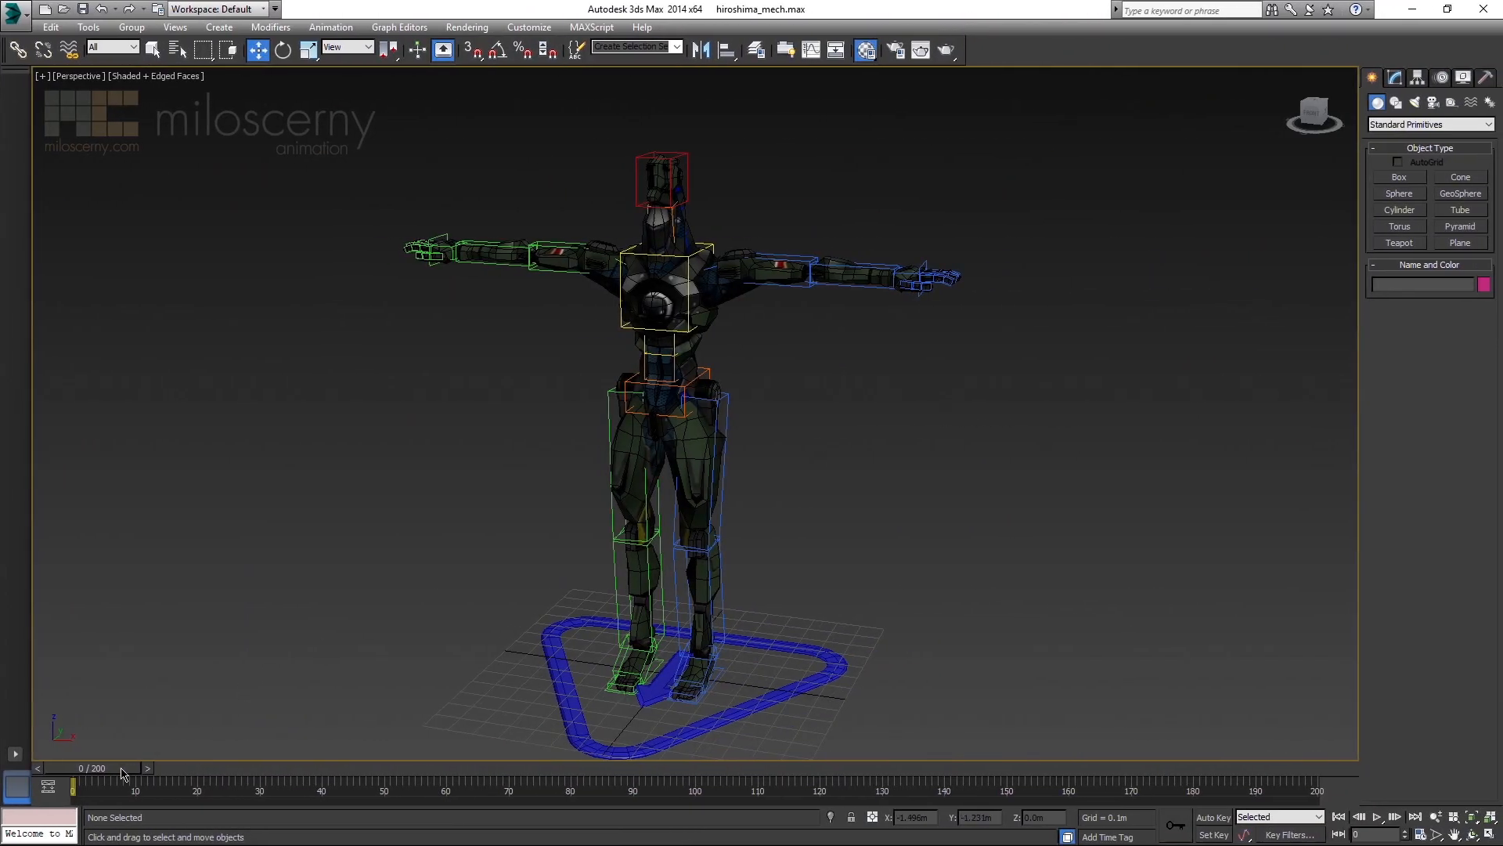
# Scrub the time slider through the mech's animation and back toward frame 0 to view the left arm pose
pyautogui.moveTo(74, 783); pyautogui.dragTo(672, 783)
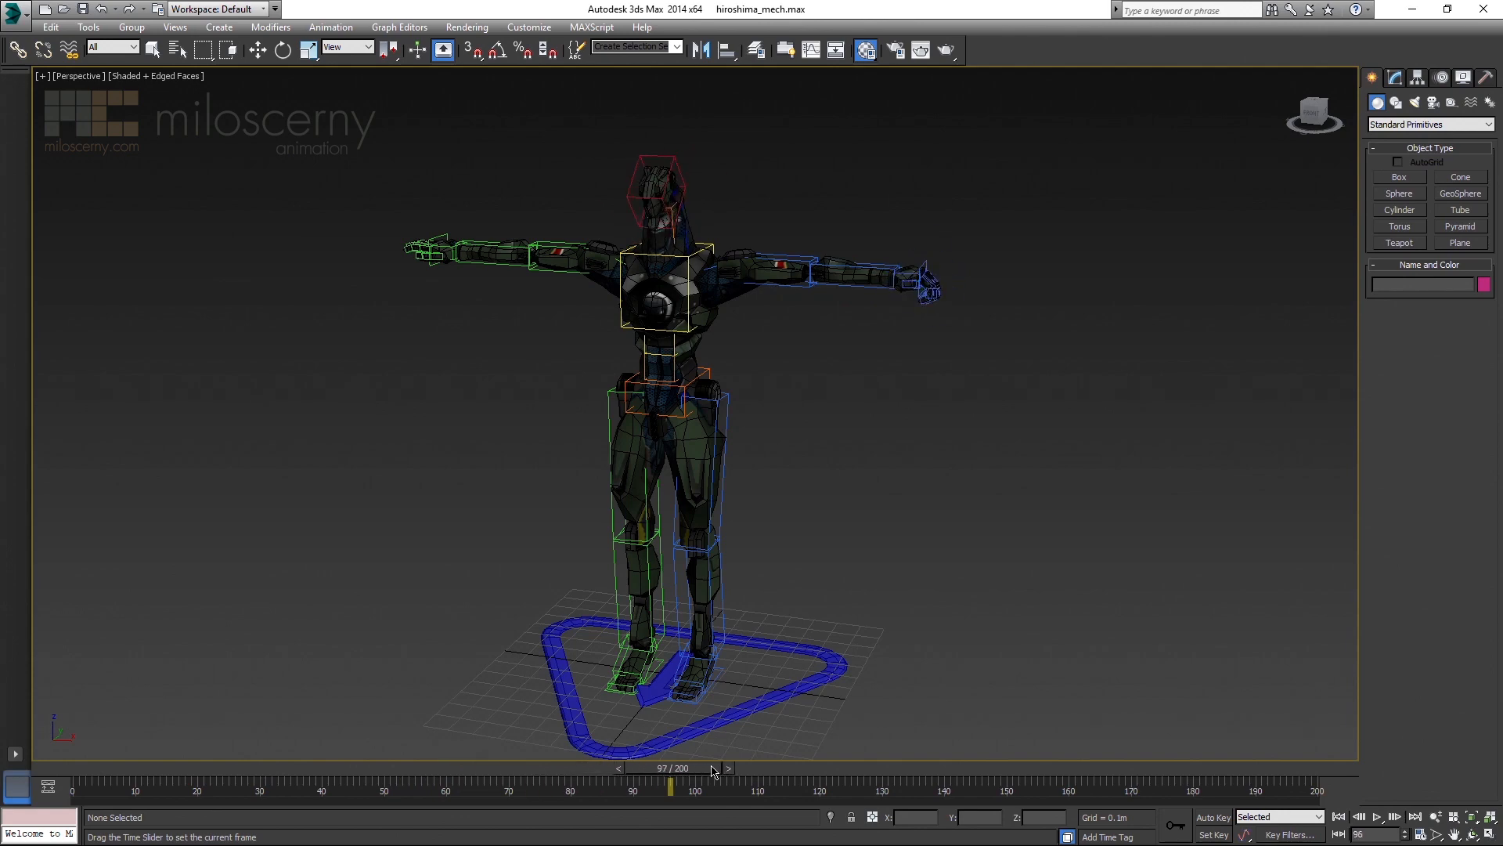
pyautogui.moveTo(710, 786); pyautogui.dragTo(801, 787)
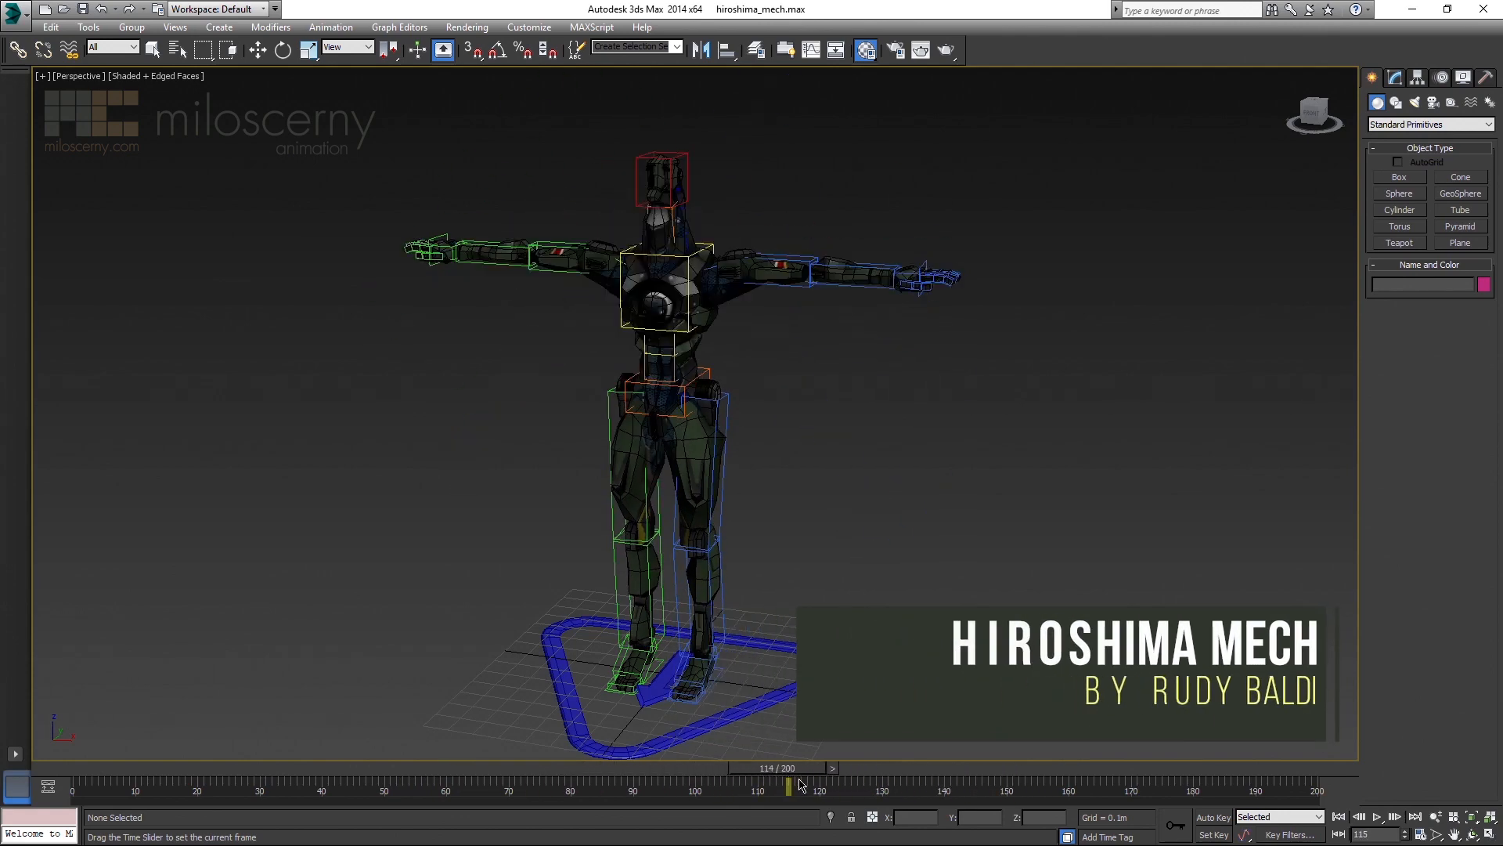
pyautogui.moveTo(787, 784); pyautogui.dragTo(296, 785)
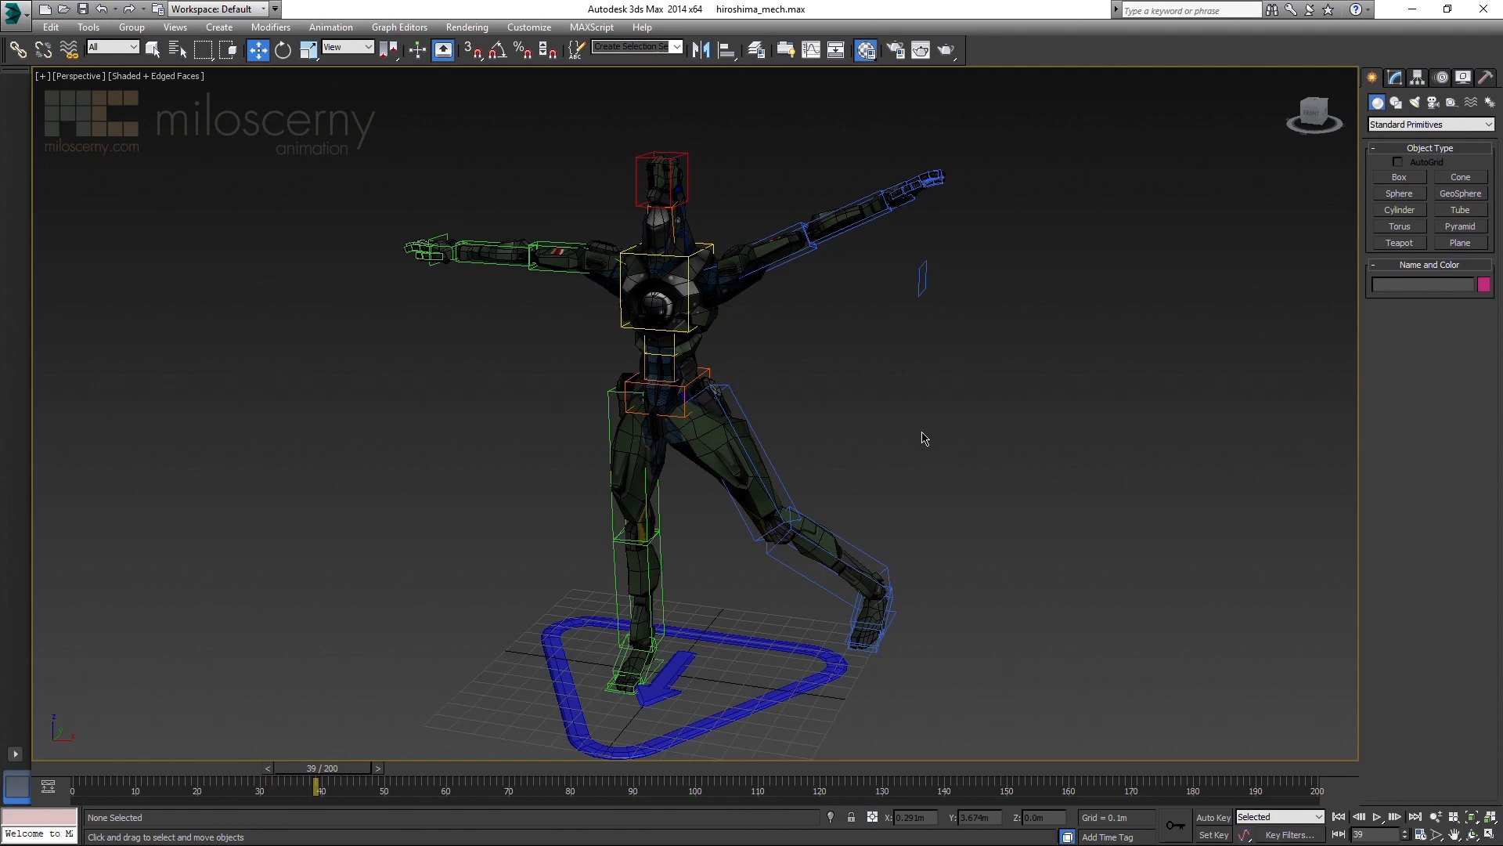
pyautogui.moveTo(319, 786); pyautogui.dragTo(291, 786)
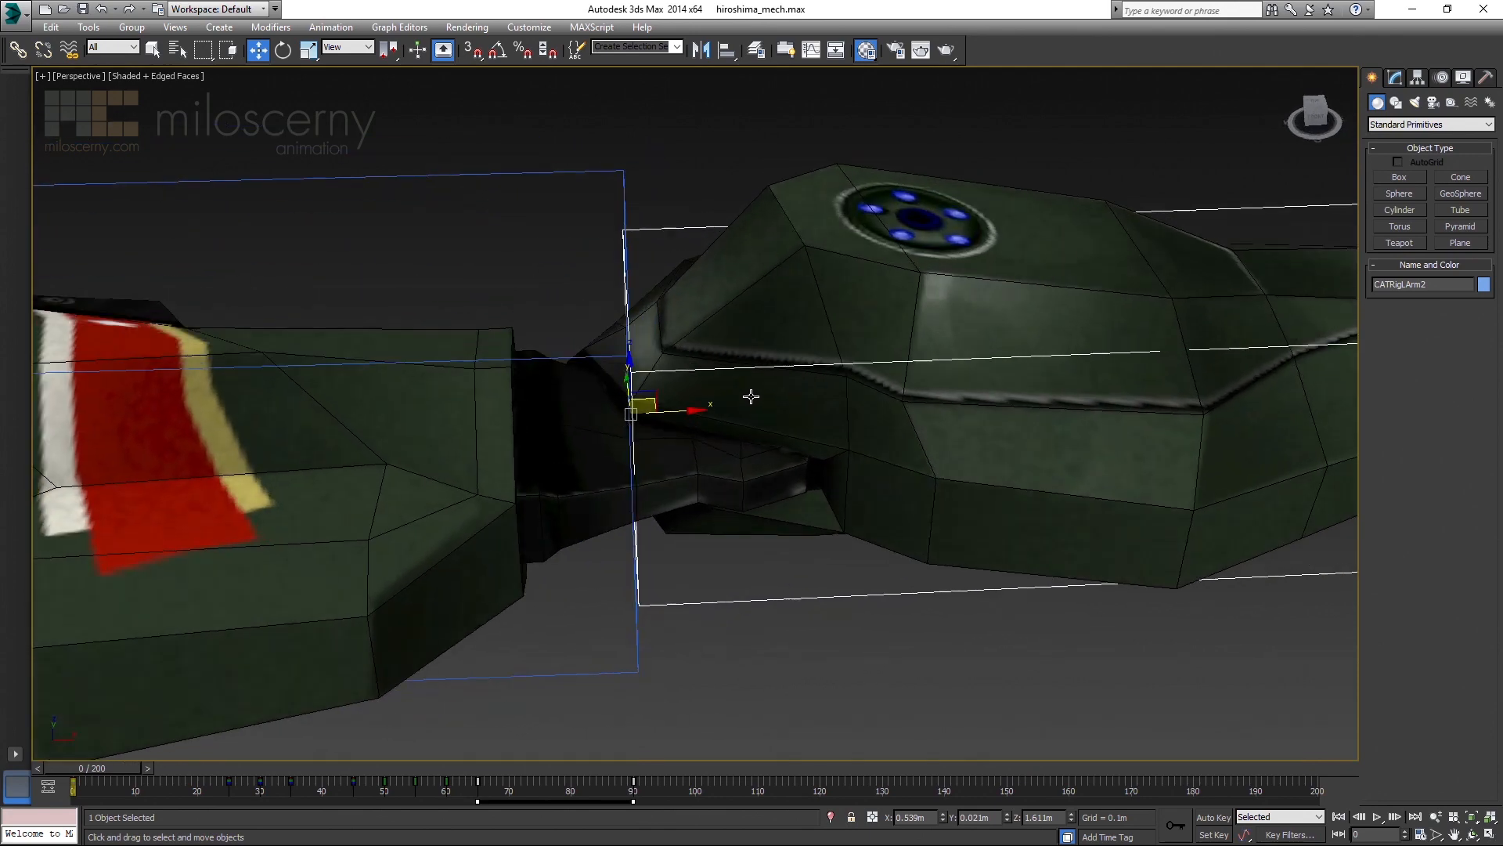
# Switch the viewport display mode with F3 to see the forearm bone's rig clearly
pyautogui.press('F3')
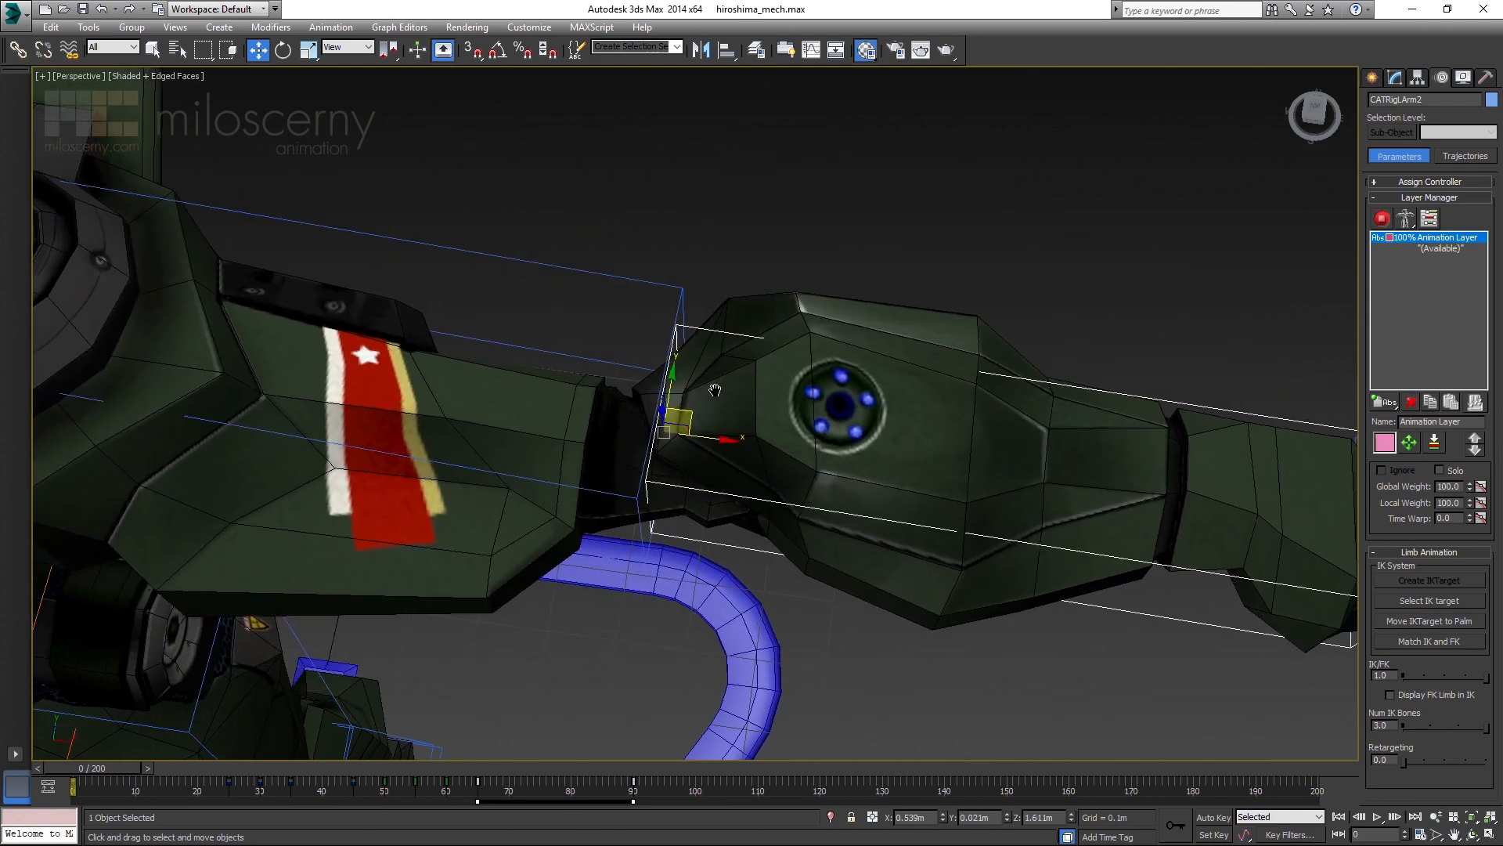
pyautogui.click(1408, 141)
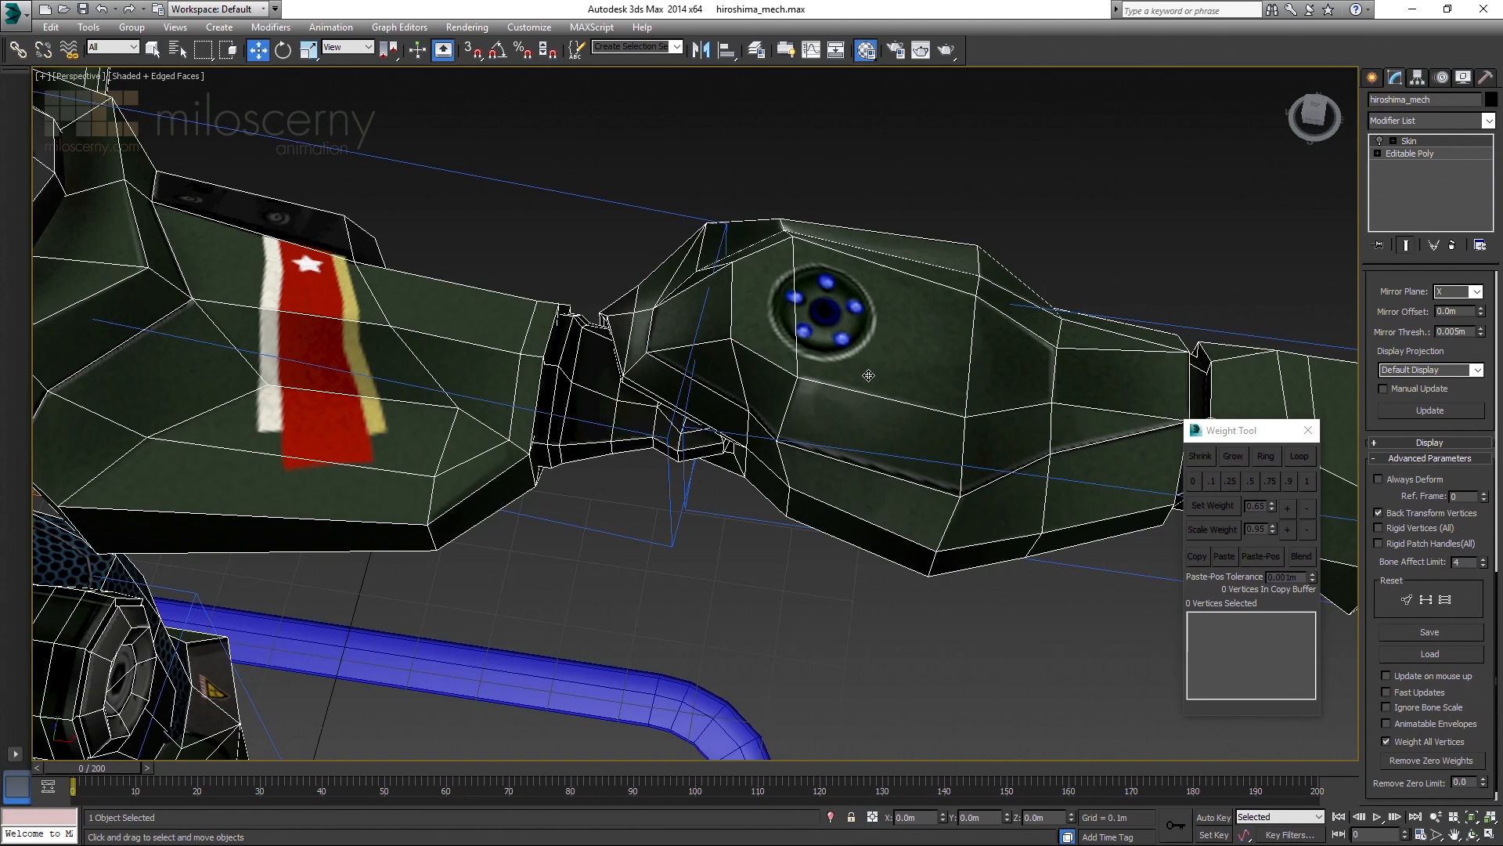
# Toggle Always Deform in the Skin modifier's Advanced Parameters so the mesh stays put
pyautogui.click(1378, 479)
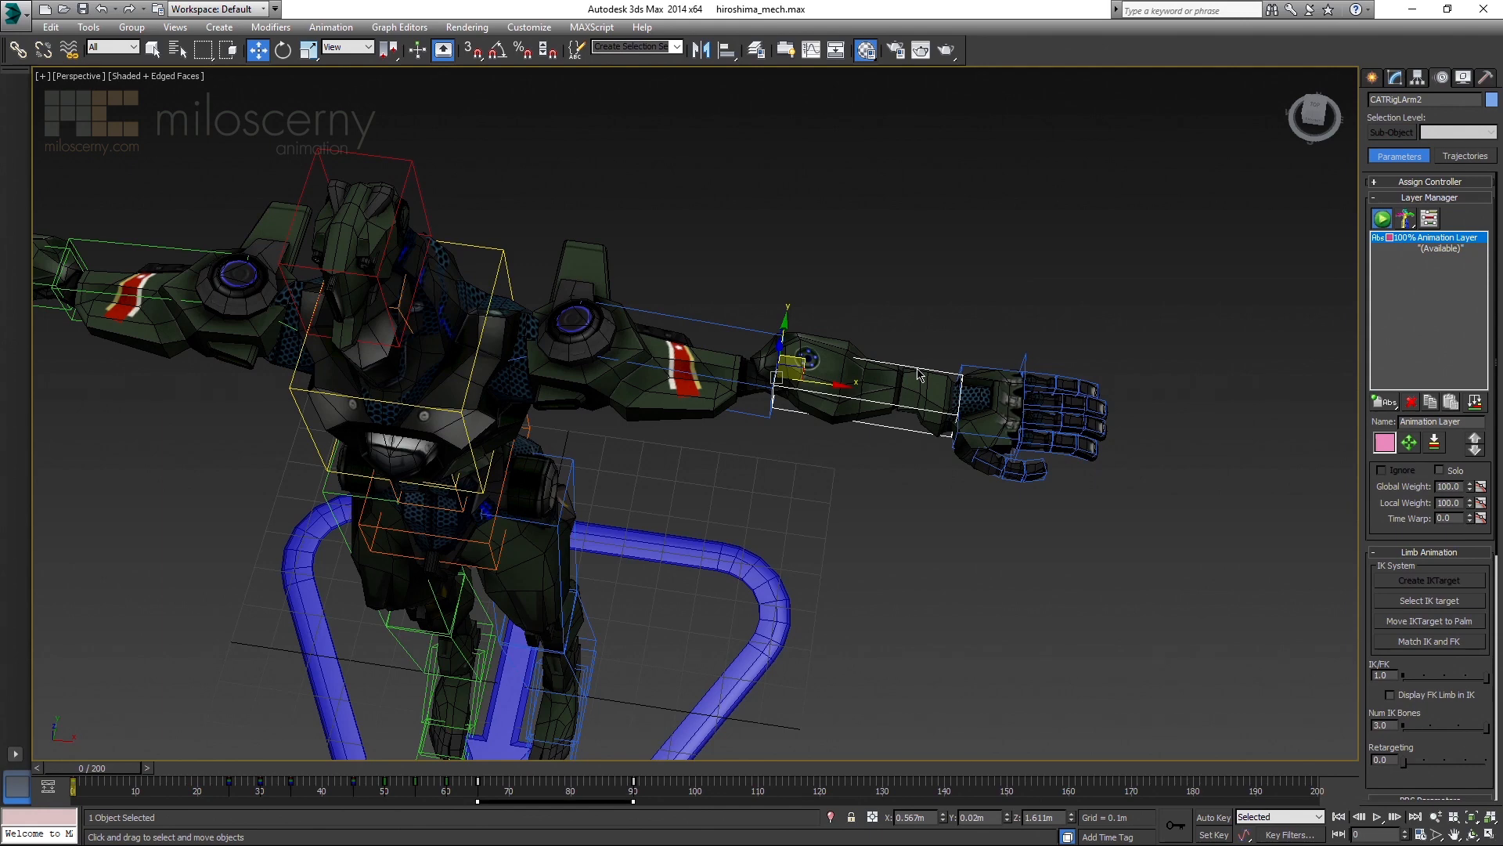
# Scrub the time slider across the frames to verify the arm deforms correctly after the elbow change
pyautogui.moveTo(488, 777); pyautogui.dragTo(273, 776)
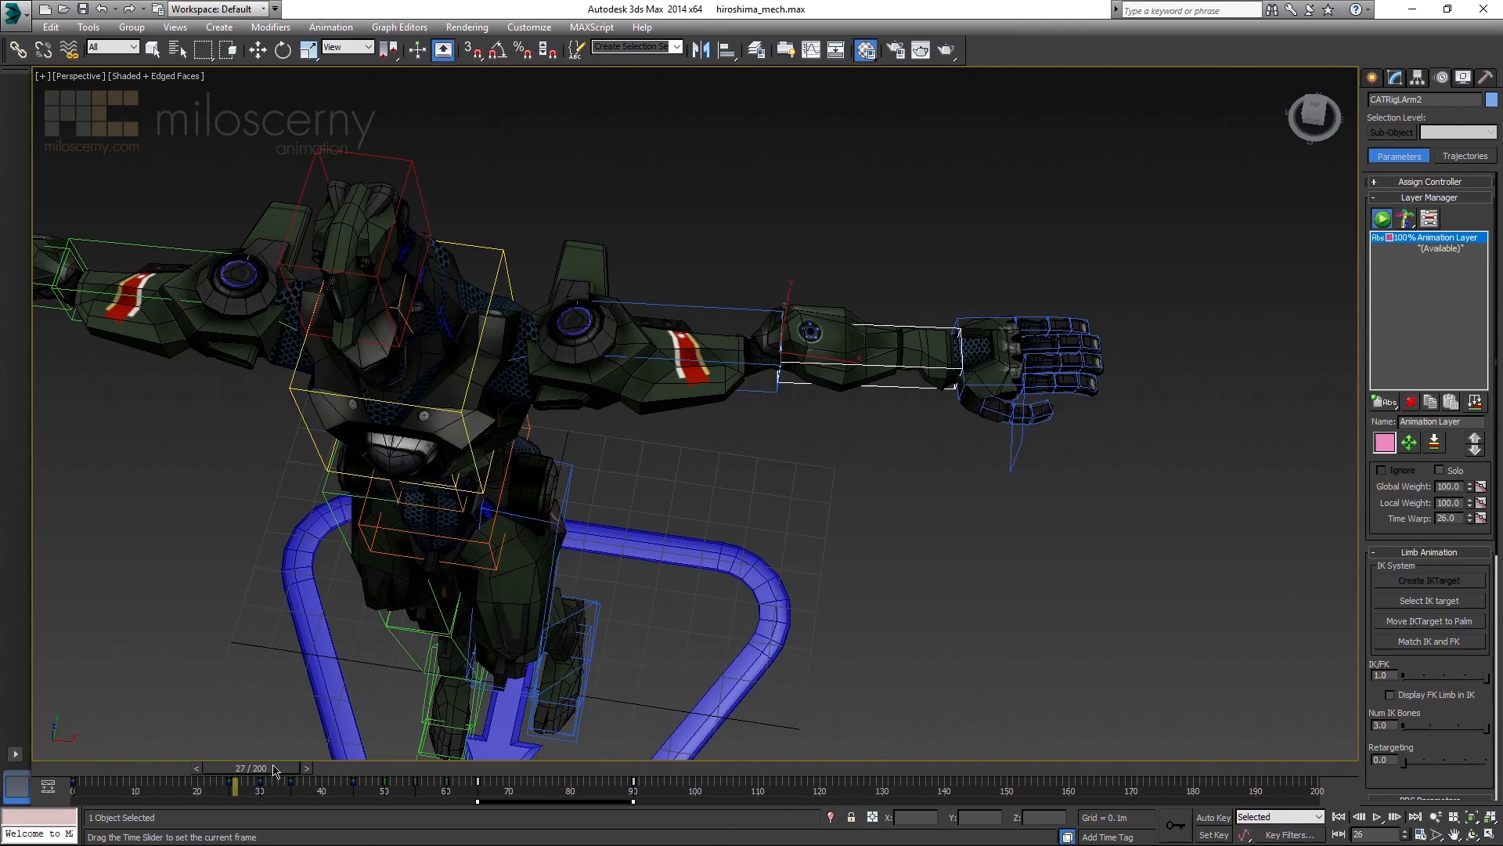
pyautogui.moveTo(273, 767); pyautogui.dragTo(261, 767)
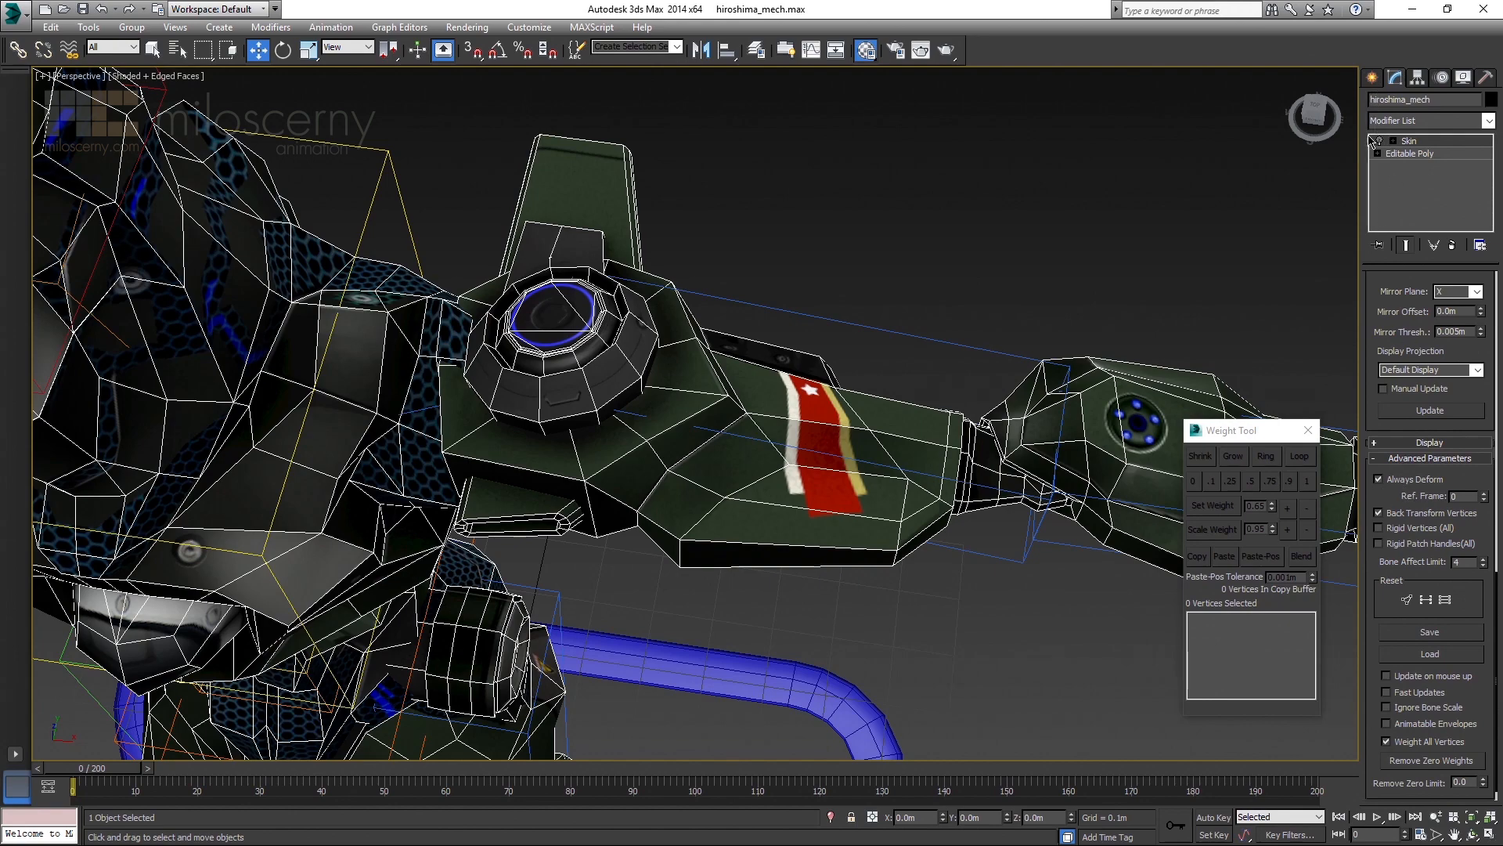
pyautogui.moveTo(1019, 367)
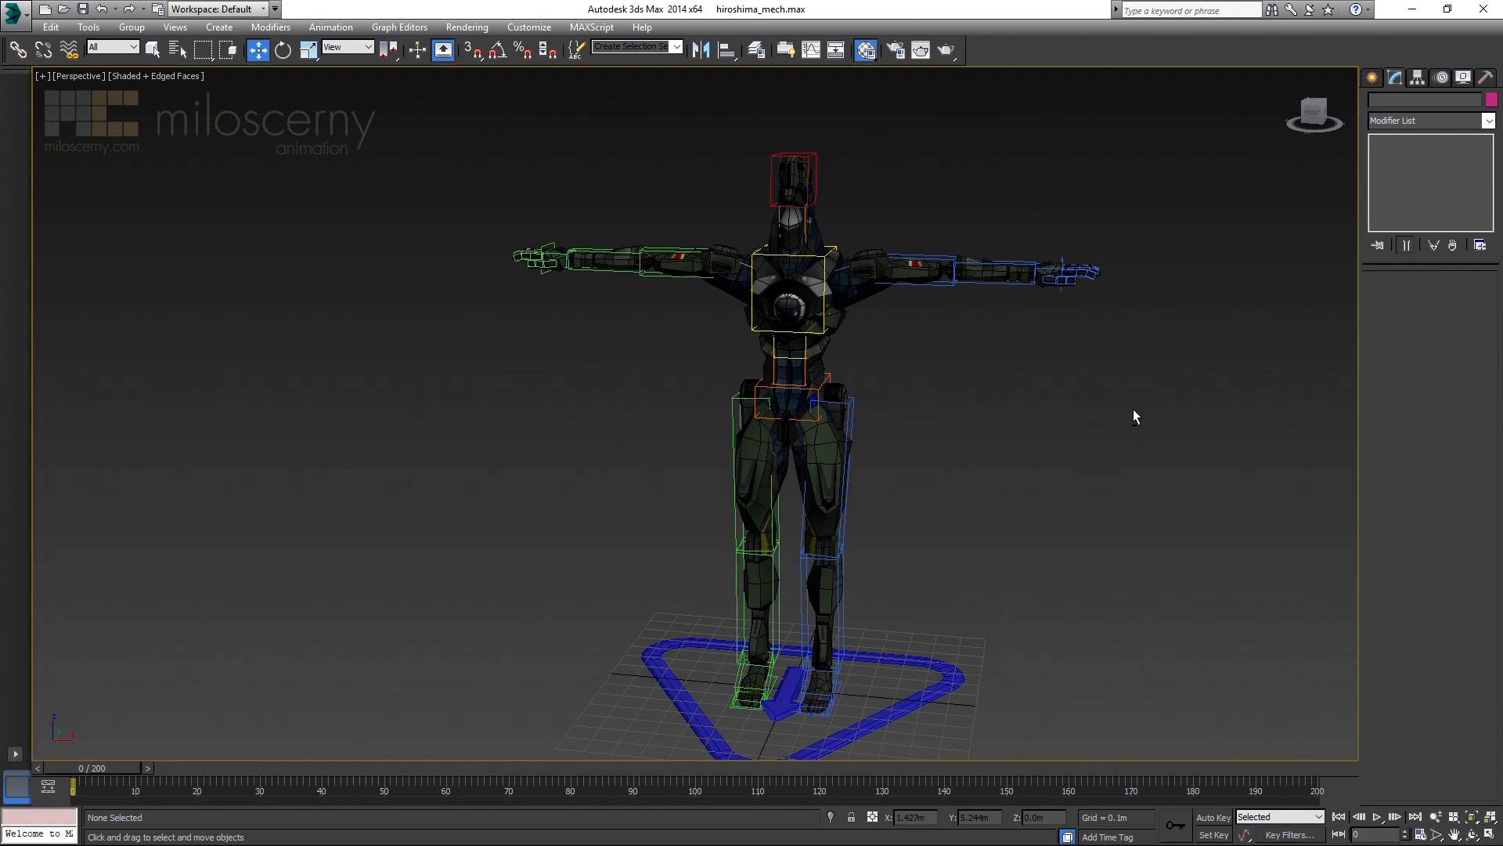
pyautogui.moveTo(1185, 438)
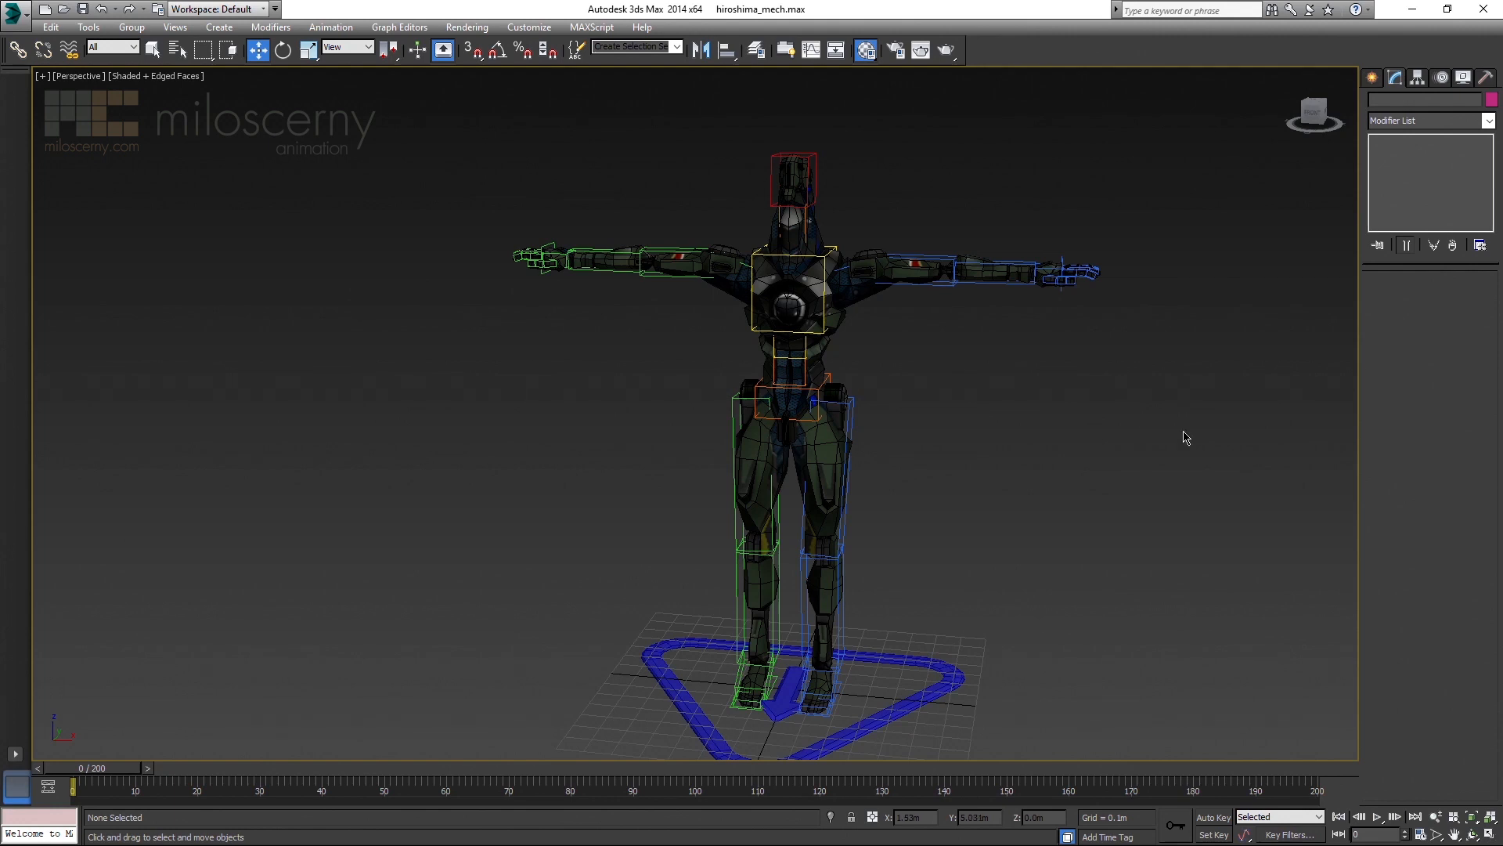